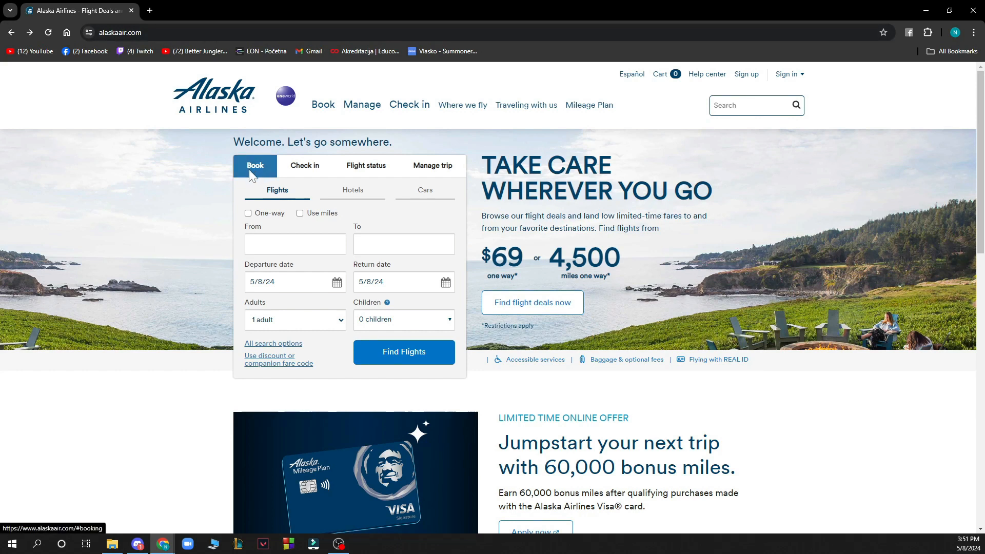
# Cycle the booking widget through Check in, Flight status and Manage trip forms
pyautogui.click(303, 165)
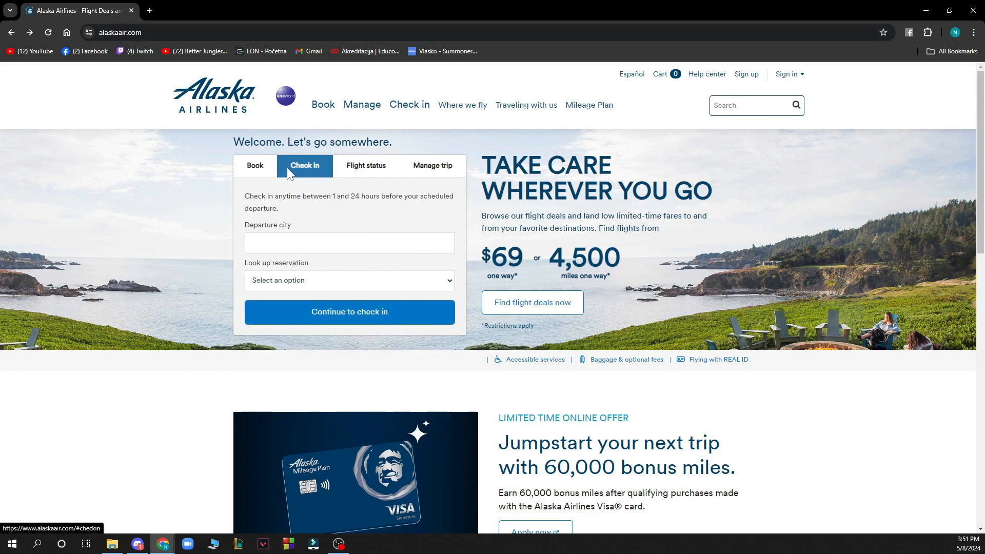
pyautogui.click(365, 165)
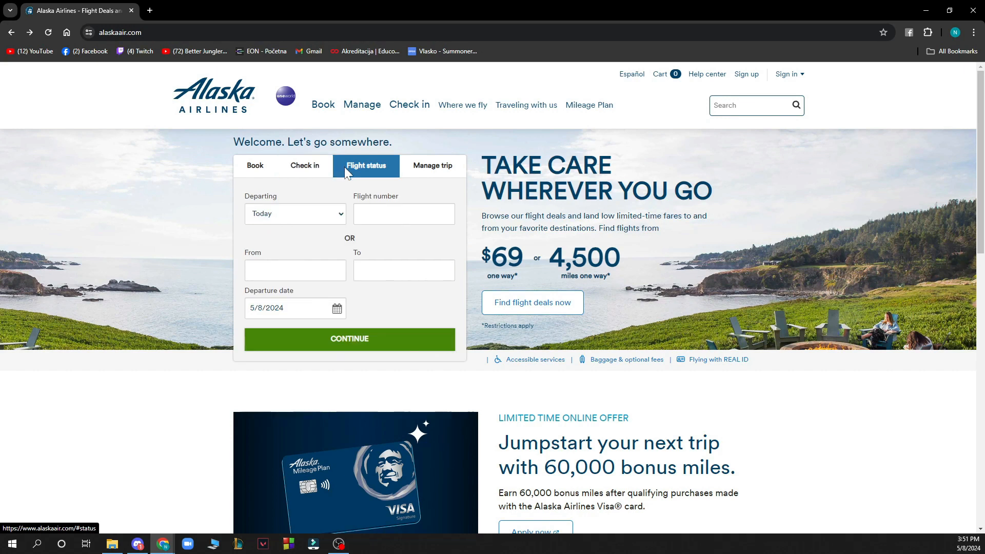
pyautogui.click(432, 165)
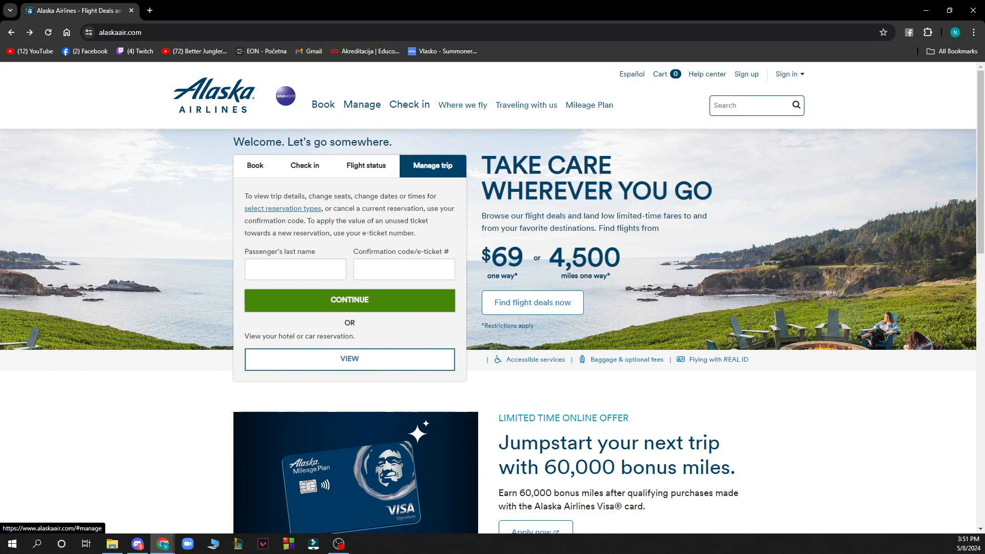
pyautogui.moveTo(279, 173)
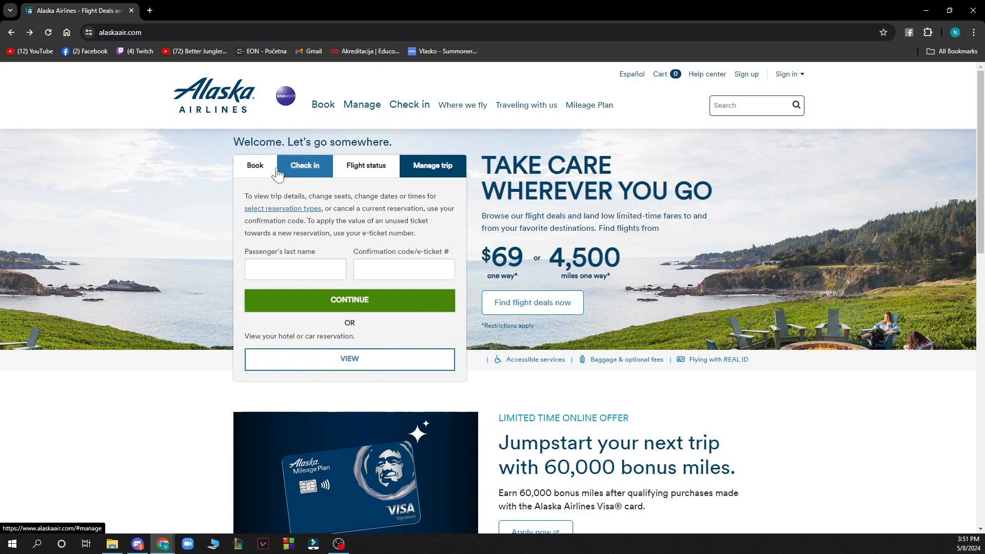
# Return the booking widget to the Book flight search form
pyautogui.click(254, 165)
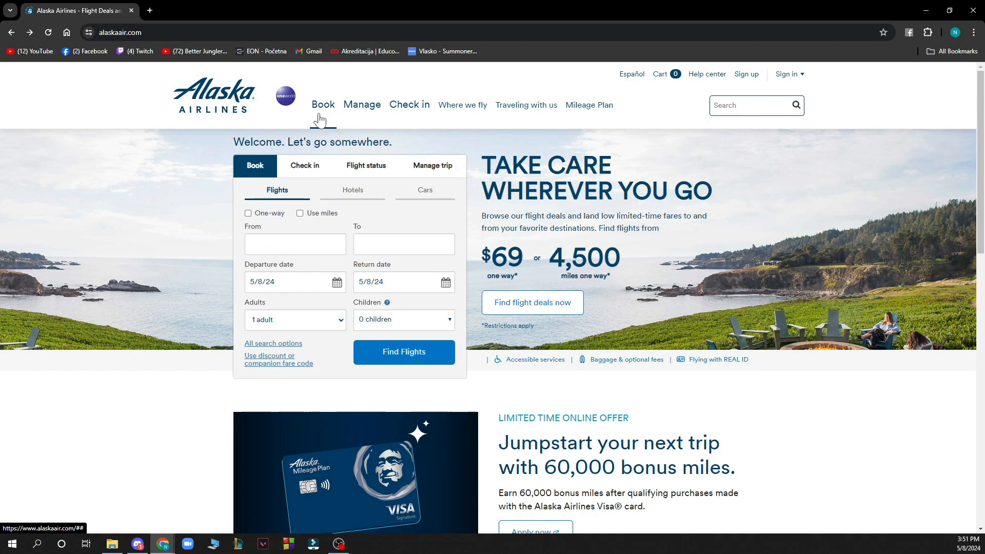
pyautogui.moveTo(407, 117)
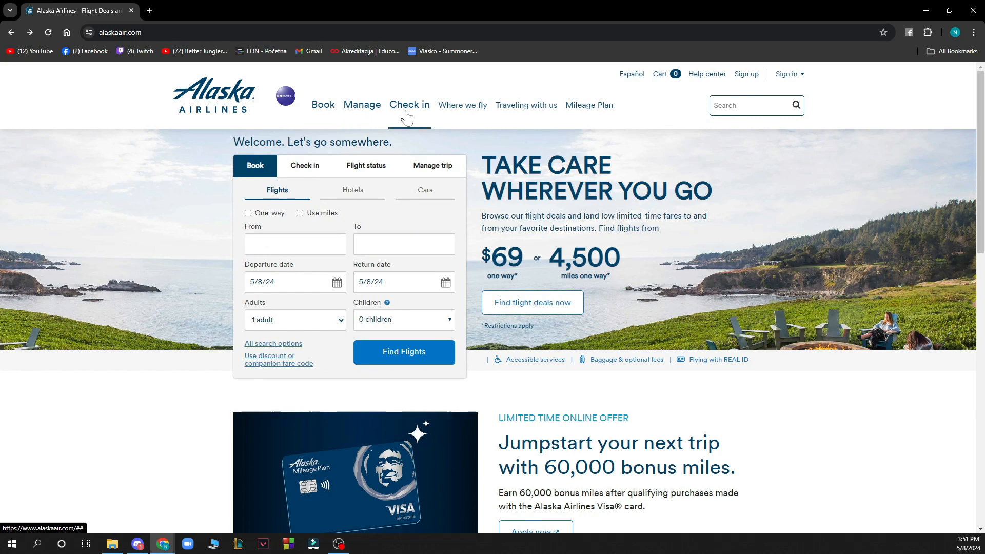
pyautogui.moveTo(470, 116)
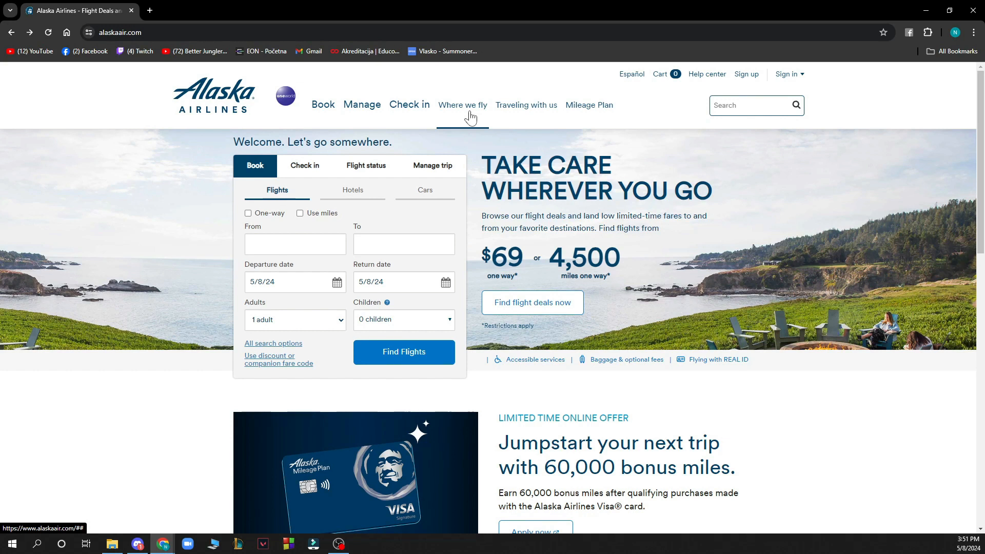
pyautogui.moveTo(510, 117)
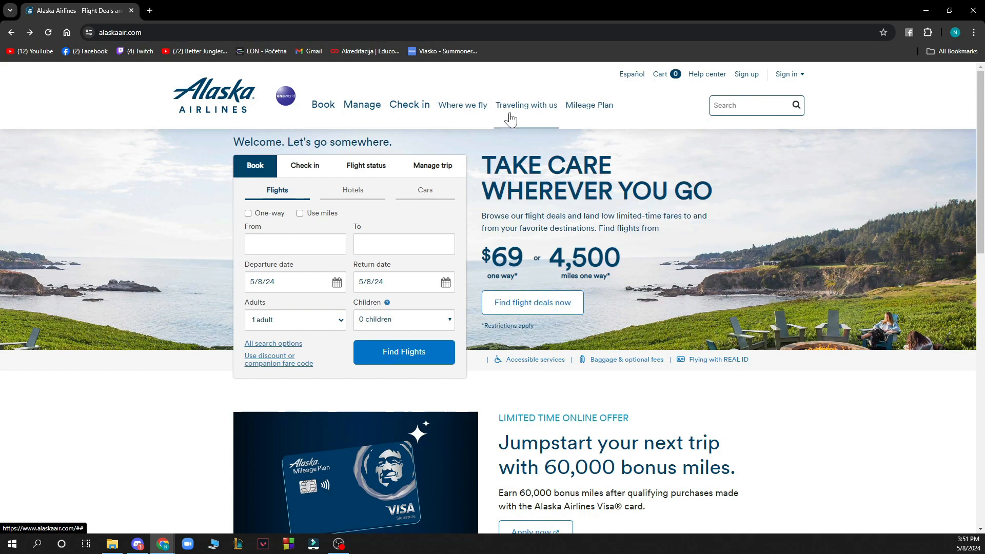
pyautogui.moveTo(583, 117)
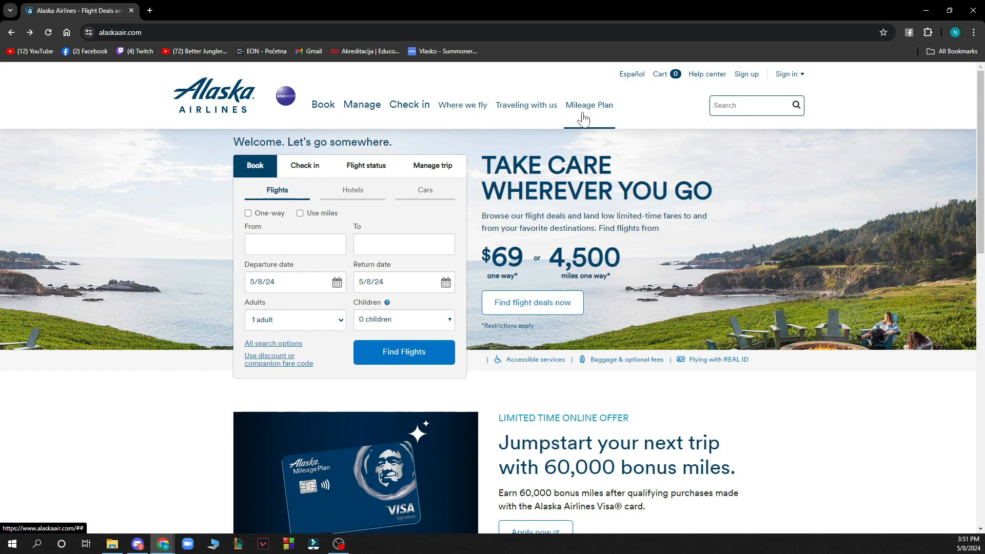
pyautogui.moveTo(598, 112)
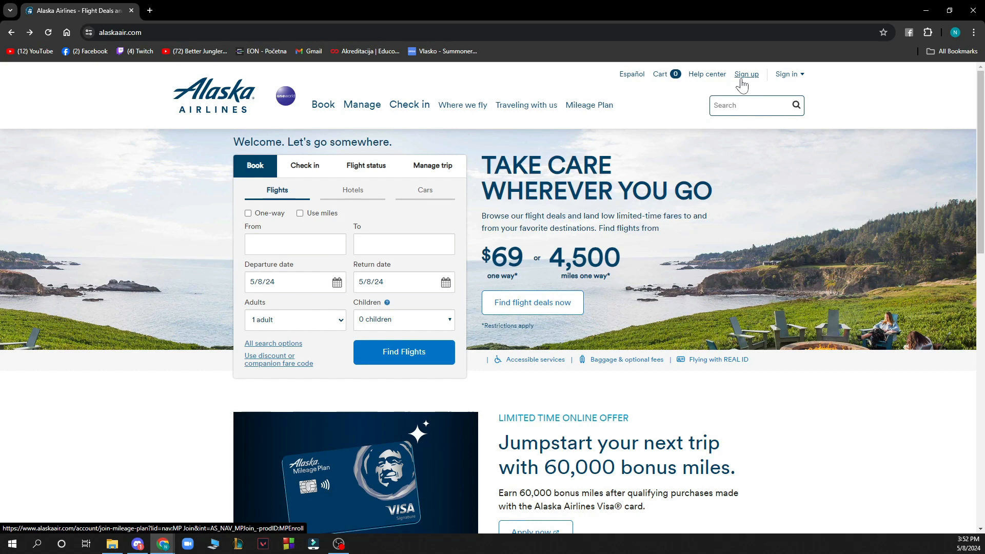
pyautogui.moveTo(788, 80)
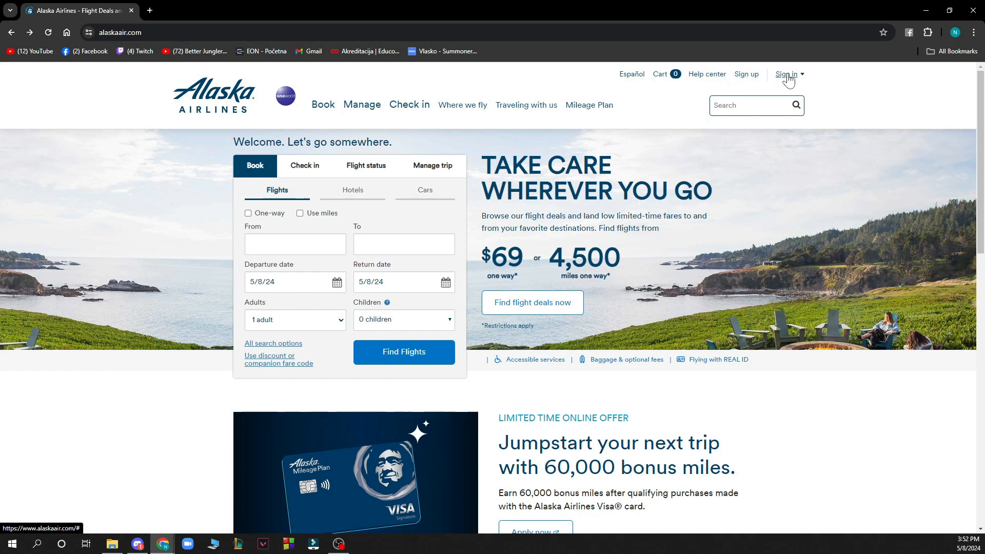